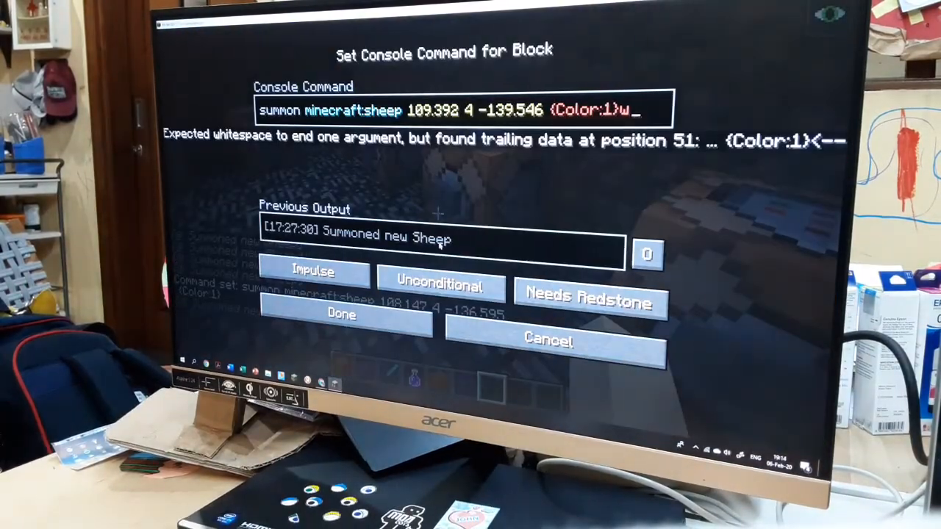
# - Change the sheep summon command to end with {Color:1} at 106.667 4 -142.879, and confirm
pyautogui.click(340, 315)
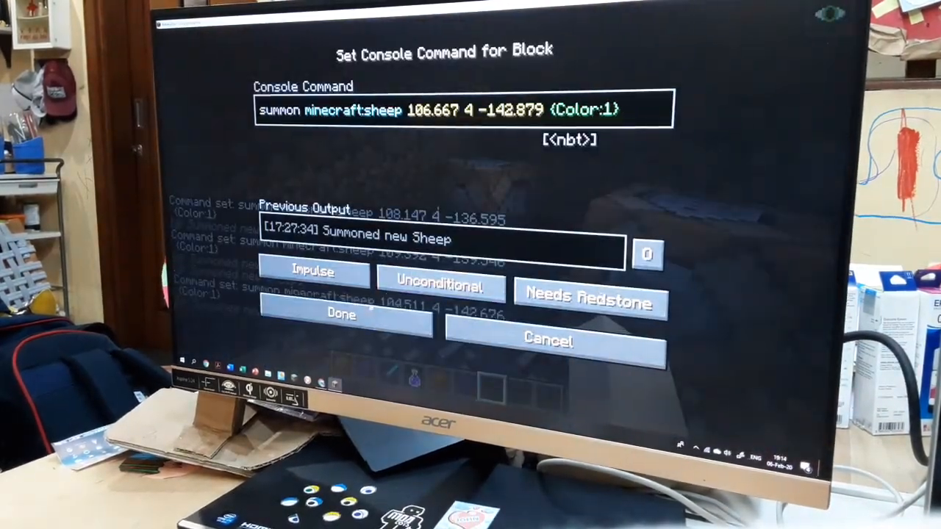
pyautogui.click(340, 314)
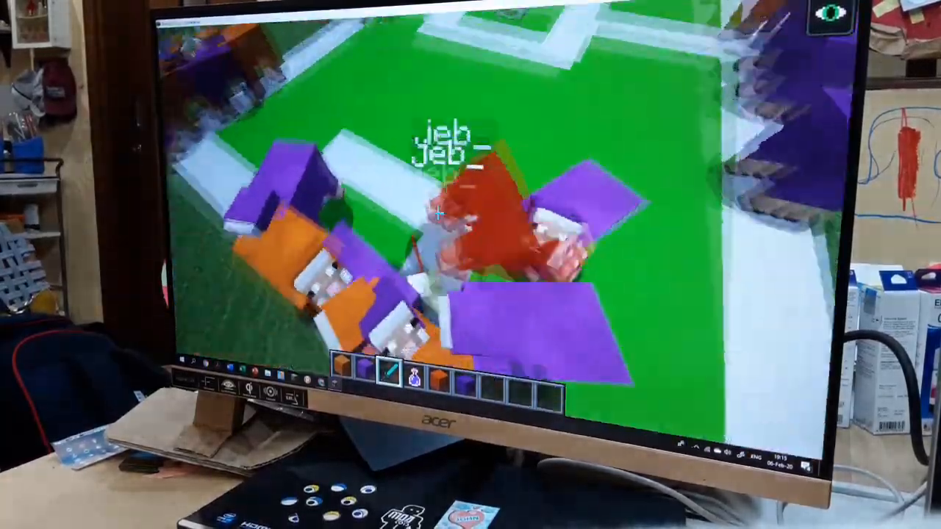
# - Briefly open the creative inventory, then trail the orange and purple sheep toward the pitch edge
pyautogui.press('e')
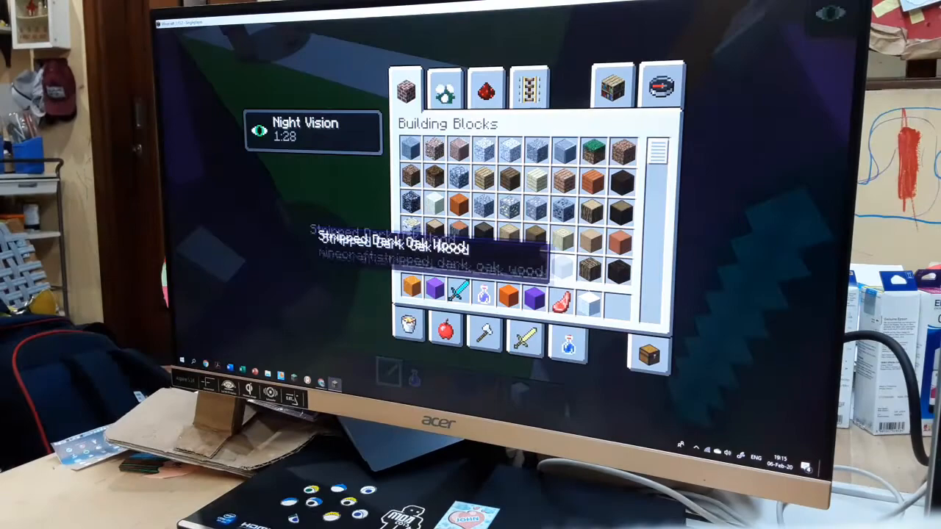
pyautogui.press('Escape')
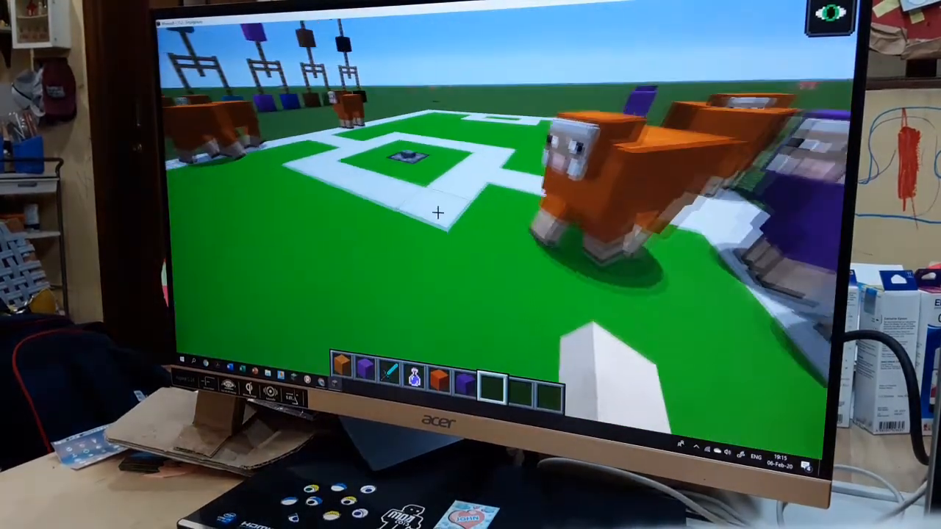
pyautogui.press('e')
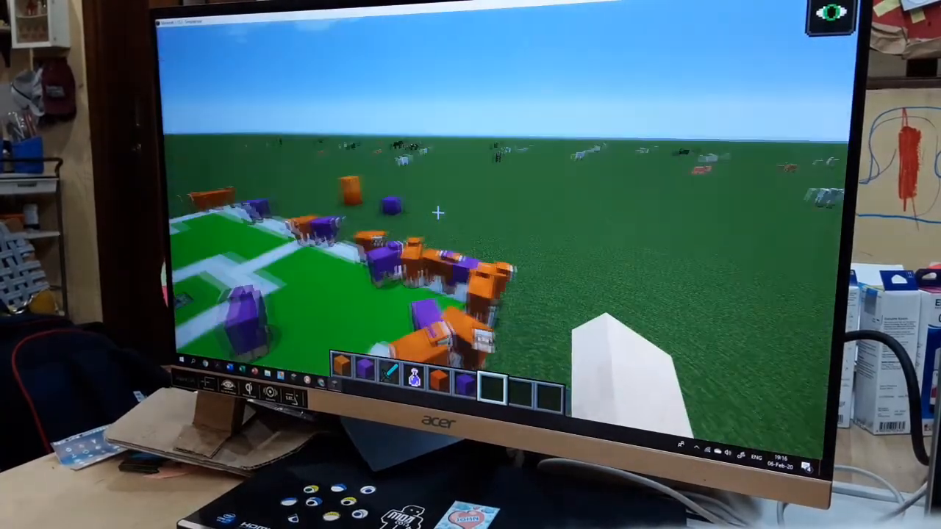
pyautogui.moveTo(441, 213)
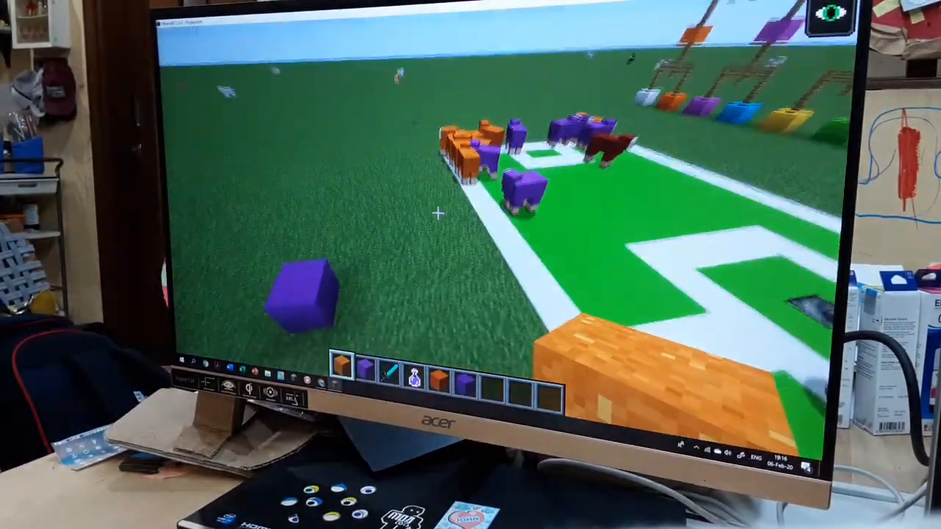
# - Survey the fence-and-wool colour display, then fly back to the pitch's central block
pyautogui.press('3')
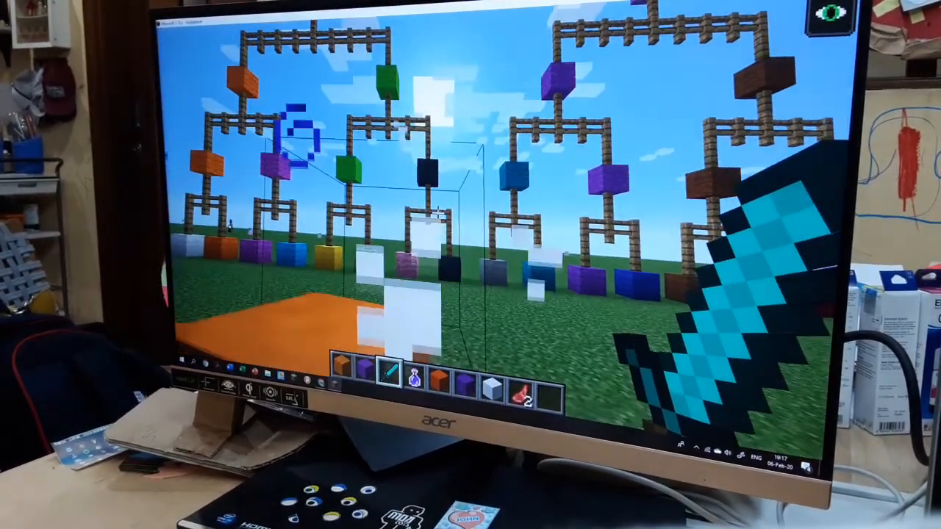
pyautogui.press('e')
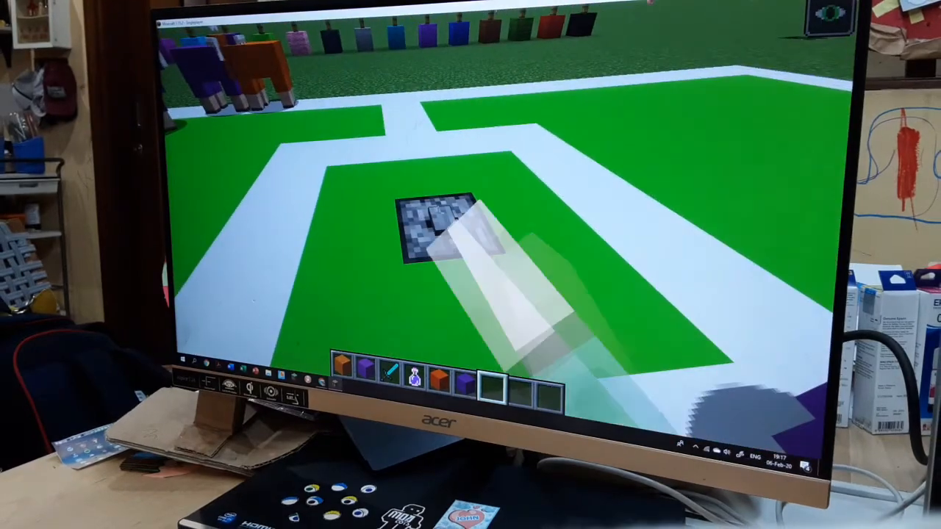
# - Watch the sheep crowd around the blue ball sheep, then open the Building Blocks inventory
pyautogui.press('e')
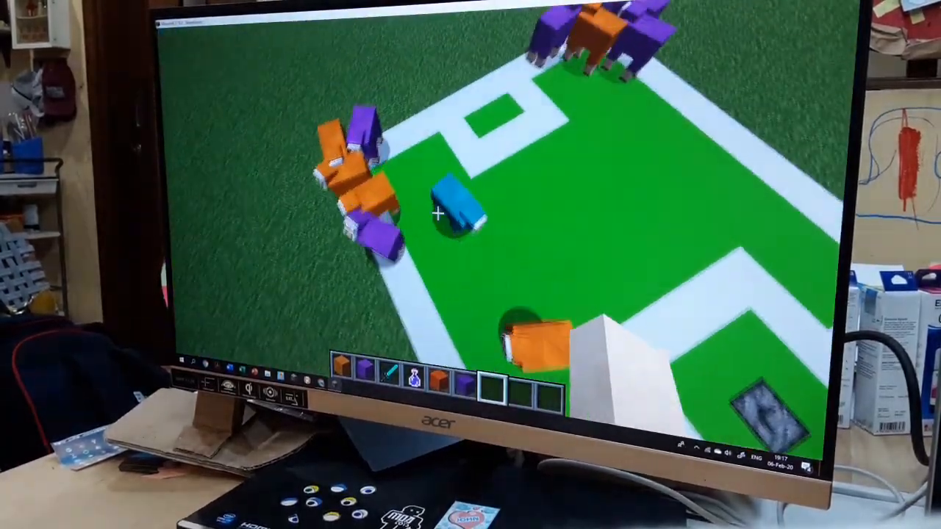
pyautogui.moveTo(441, 213)
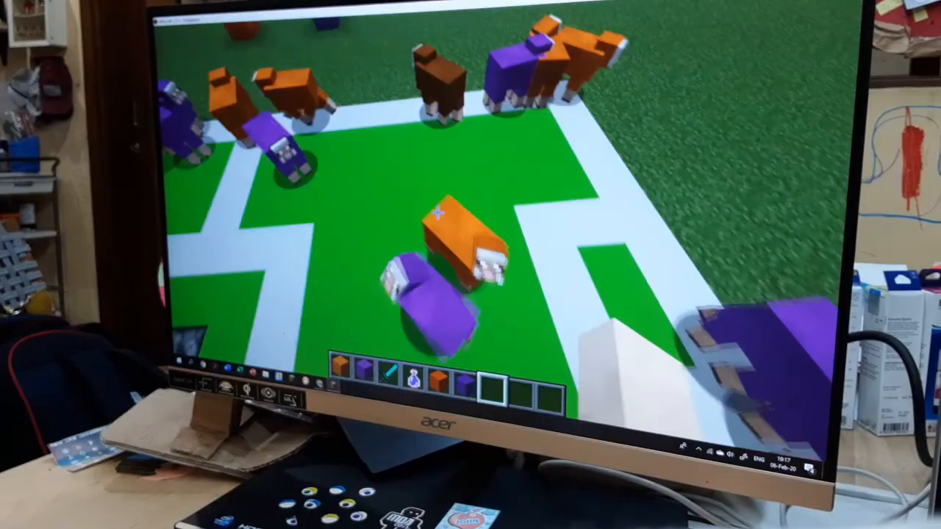
pyautogui.moveTo(442, 213)
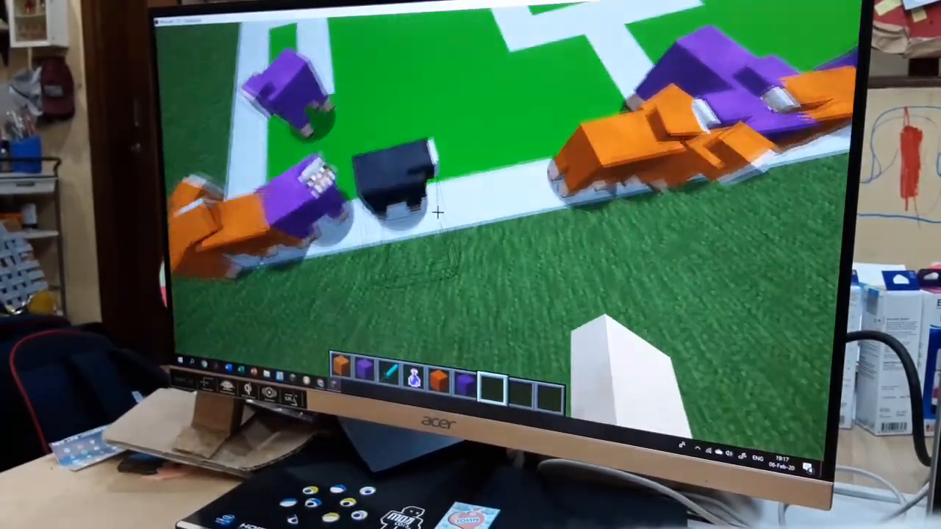
pyautogui.press('e')
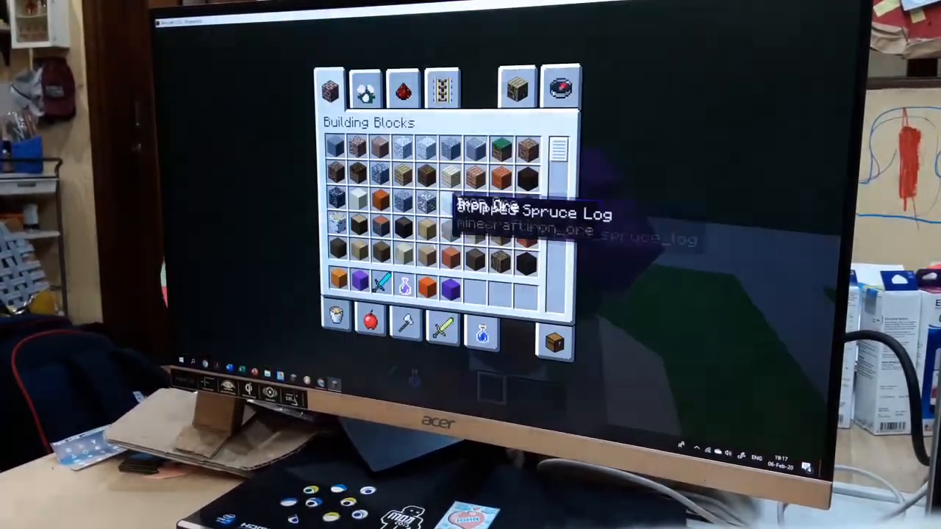